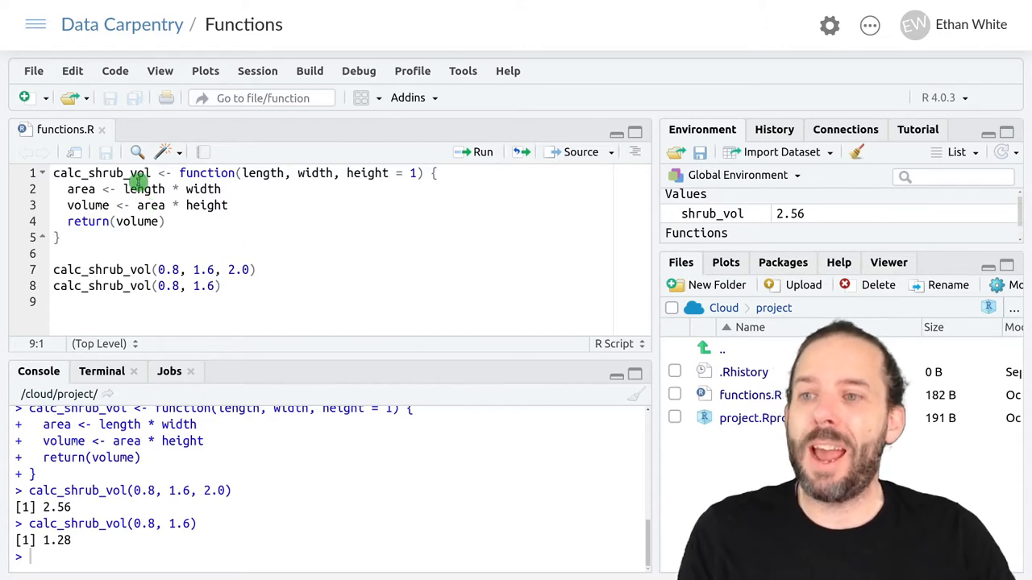
mouse_move(330, 266)
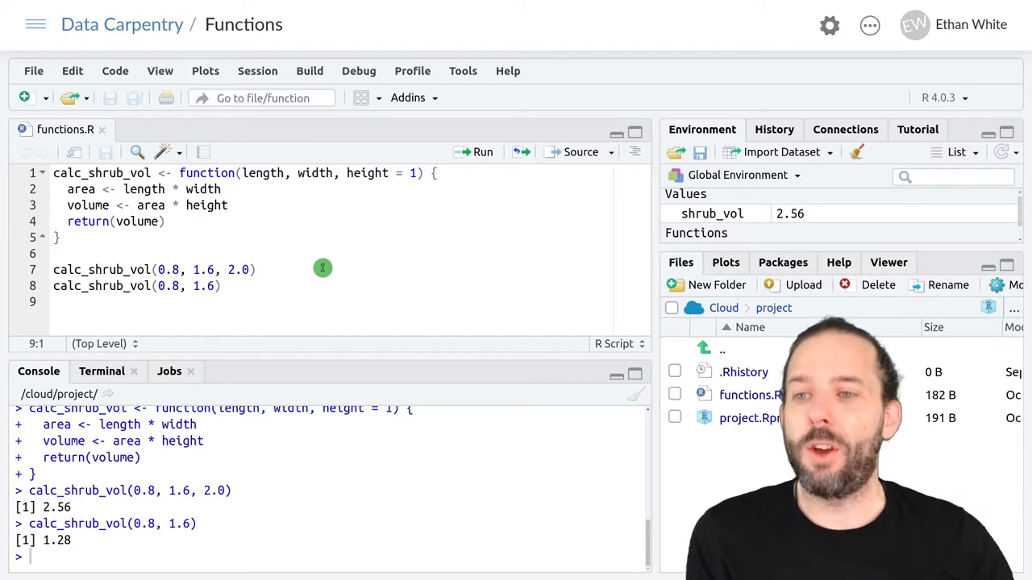
mouse_move(175, 266)
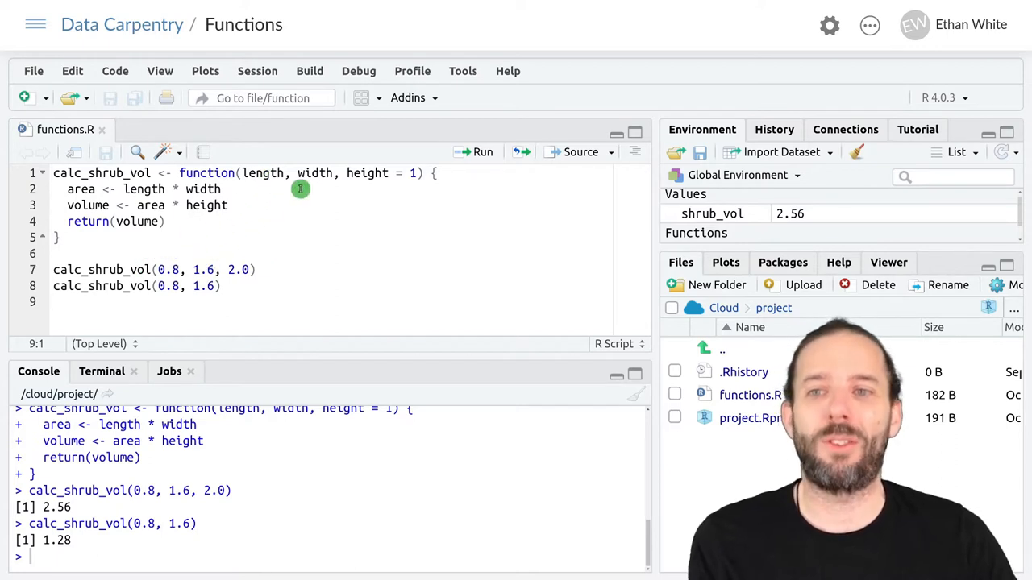
mouse_move(365, 172)
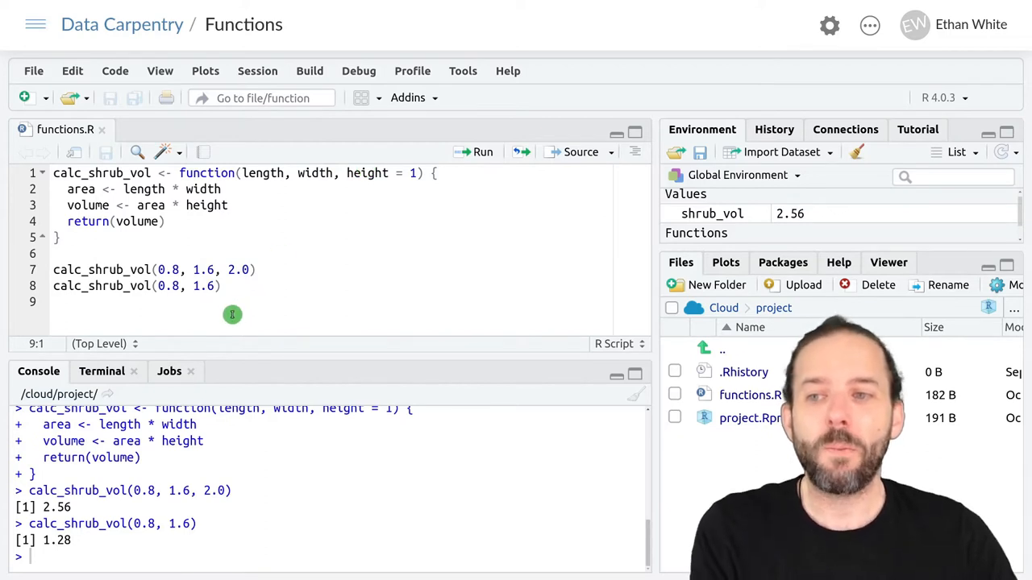
mouse_move(372, 266)
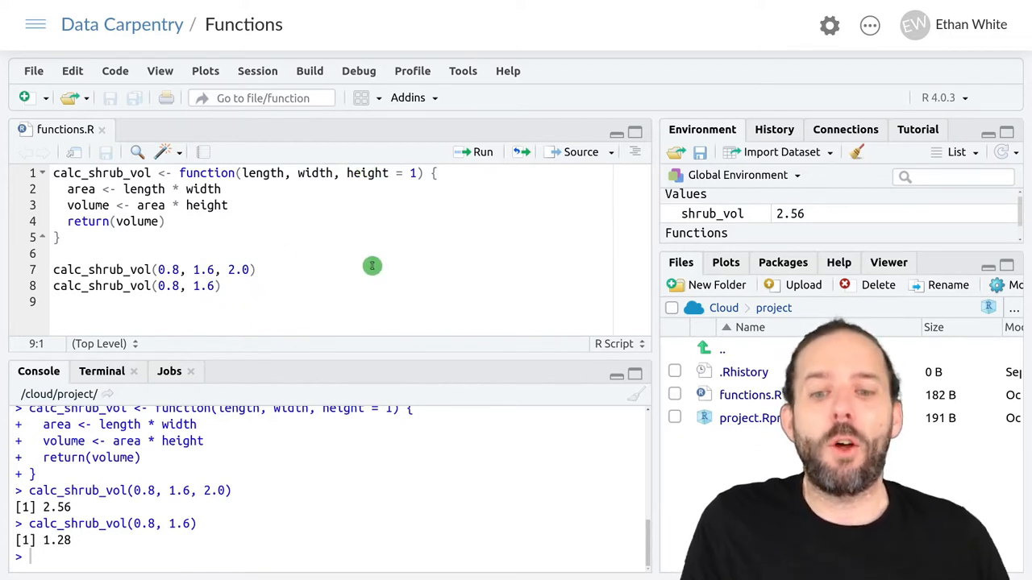
Step: Write calc_shrub_vol(length = 0.8, width = 1.6, height = 2.0) on line 9, returning 2.56
type("calc_")
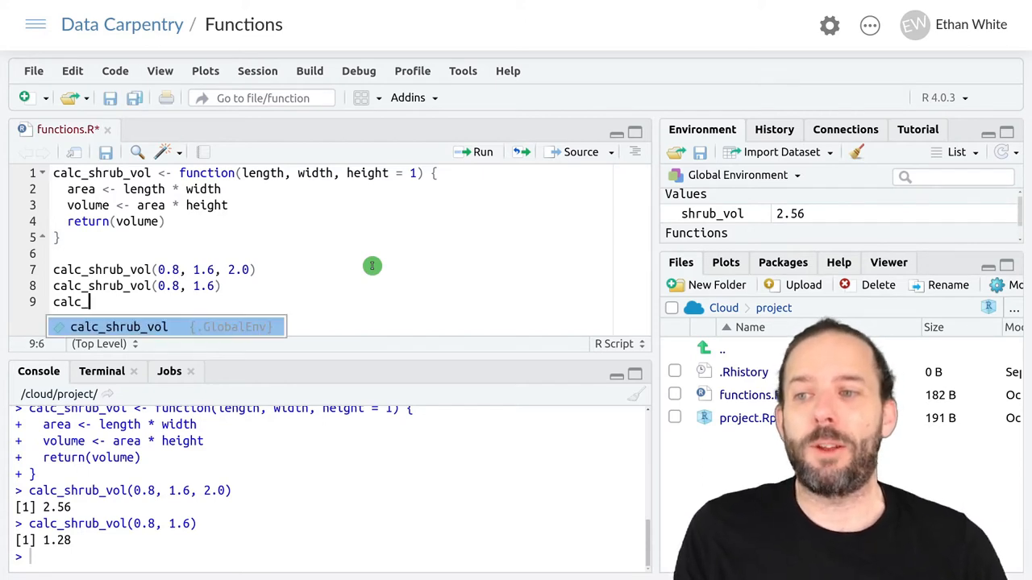
type("shrub_vol(length = 0.8")
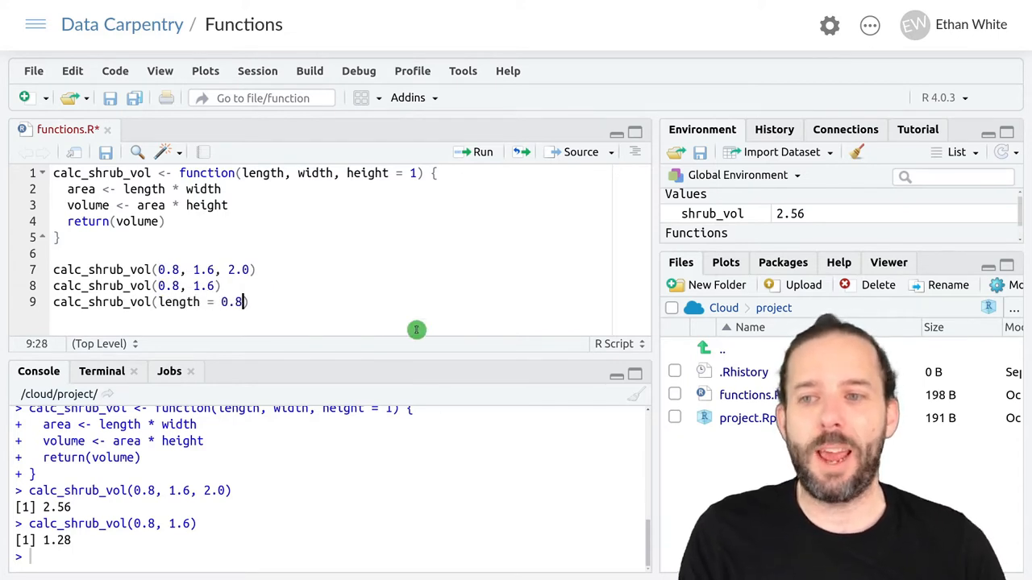
type(", width = 1.6")
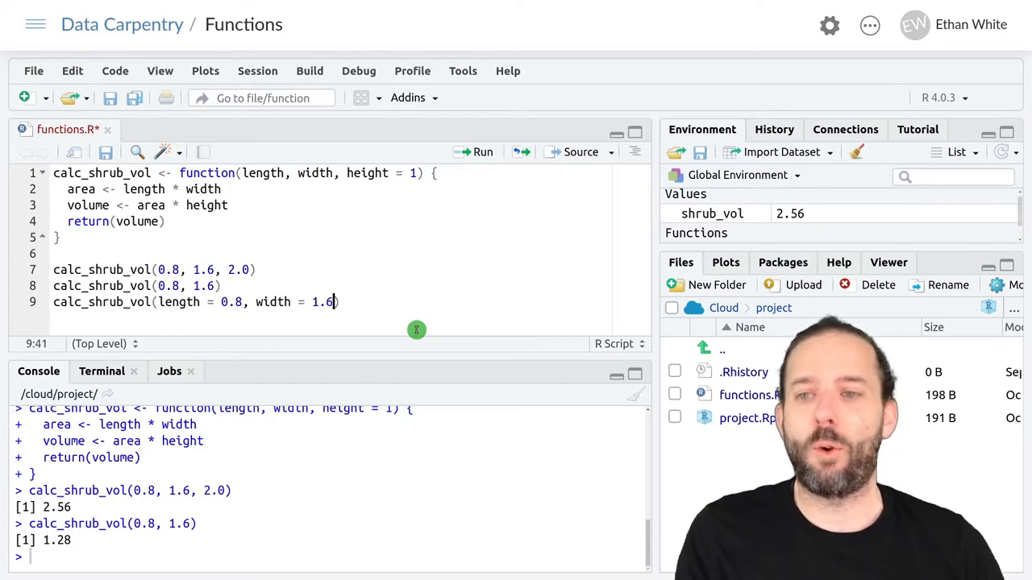
type(", height =")
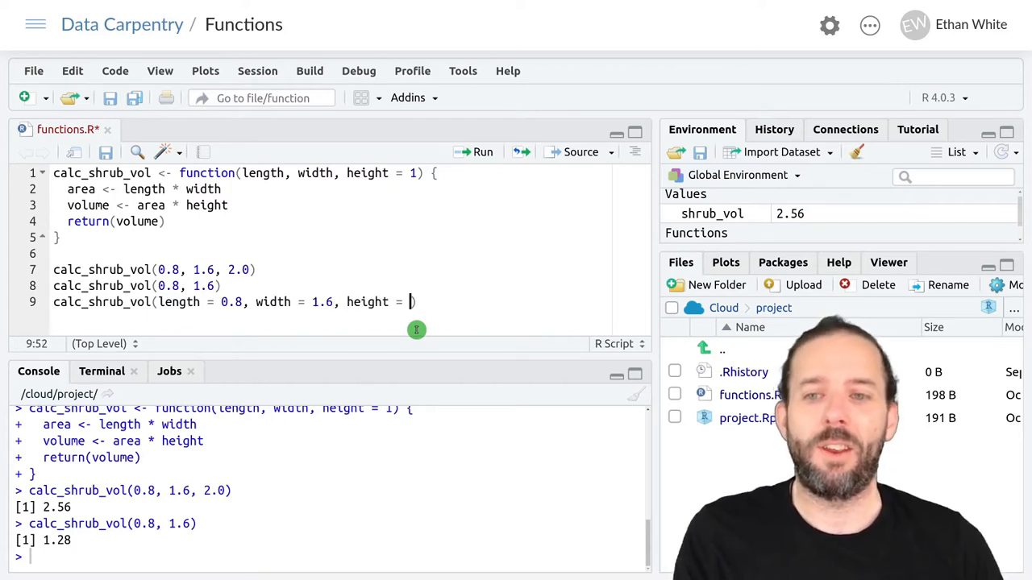
type("2.0)")
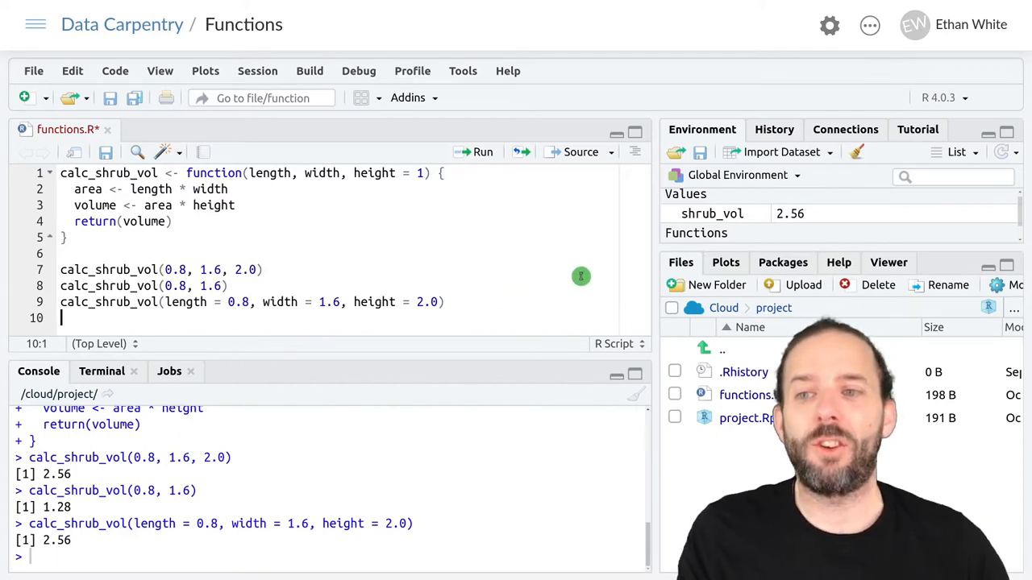
mouse_move(489, 299)
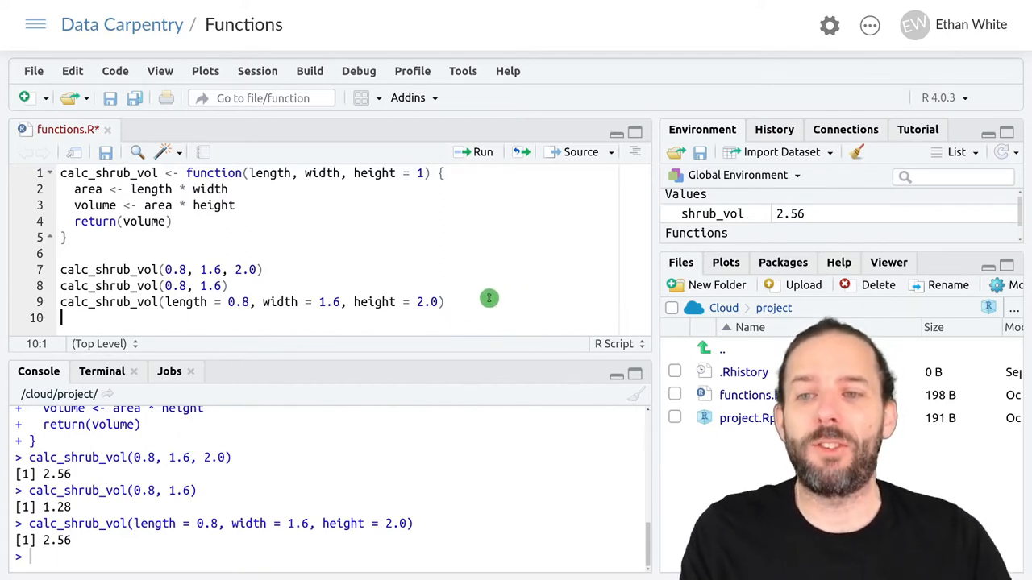
Step: Place the cursor on line 10 for the calc_shrub_vol(height = 2.0, length = 0.8, width = 1.6) call
double_click(427, 301)
type("calc_shrub_vol(height = 2.0, length = 0.8, width = 1.6)")
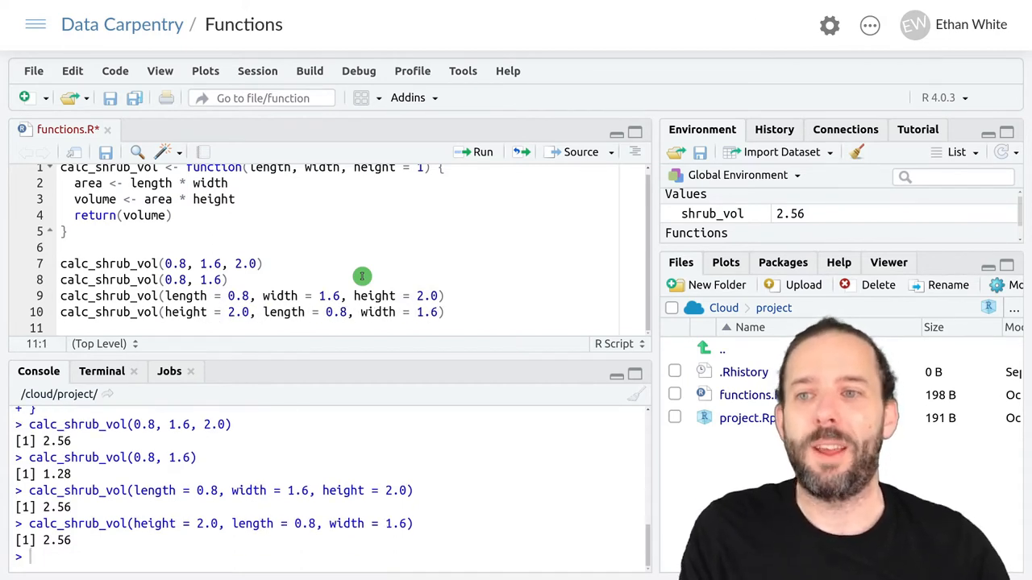
mouse_move(390, 200)
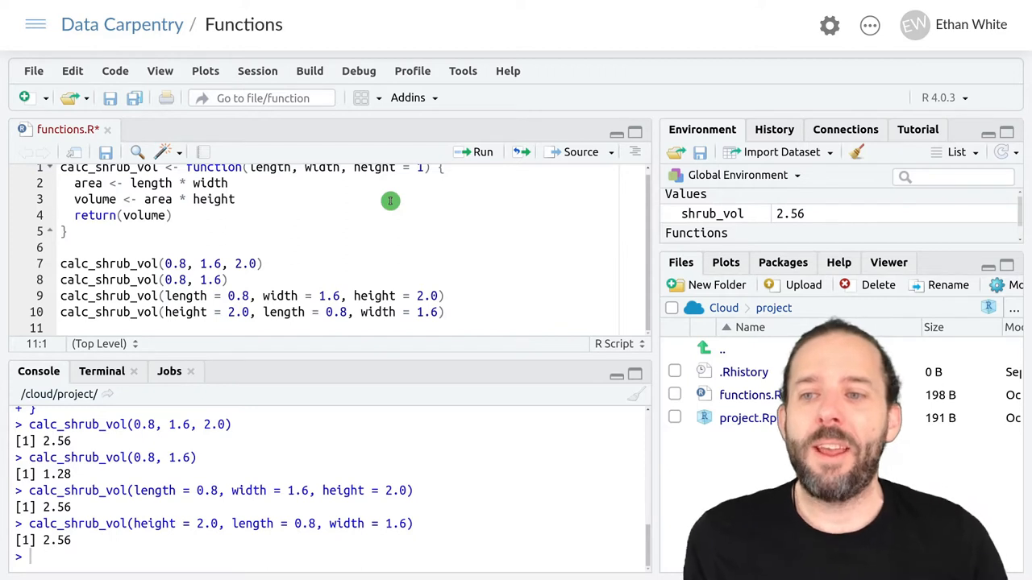
mouse_move(333, 295)
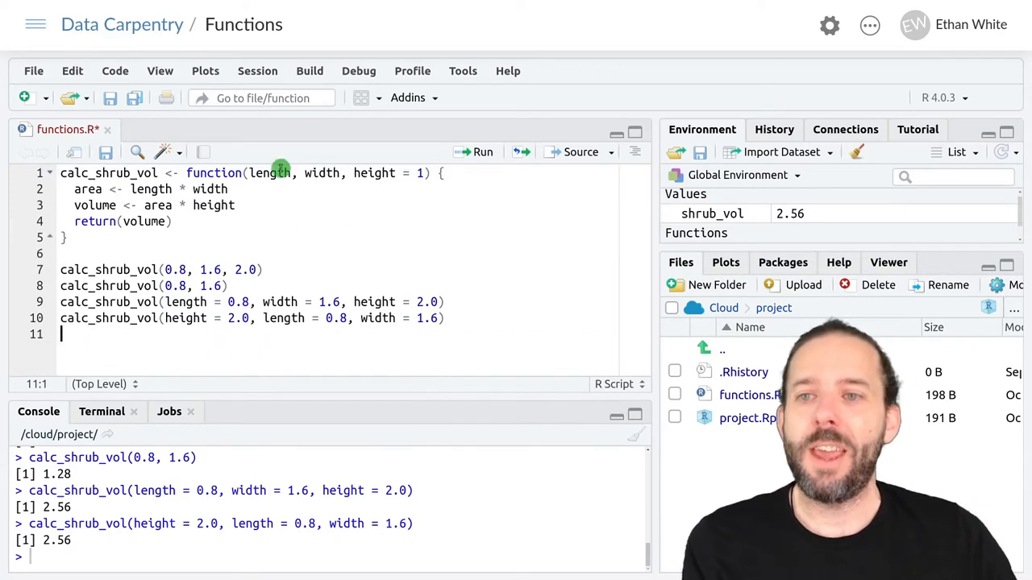
mouse_move(275, 183)
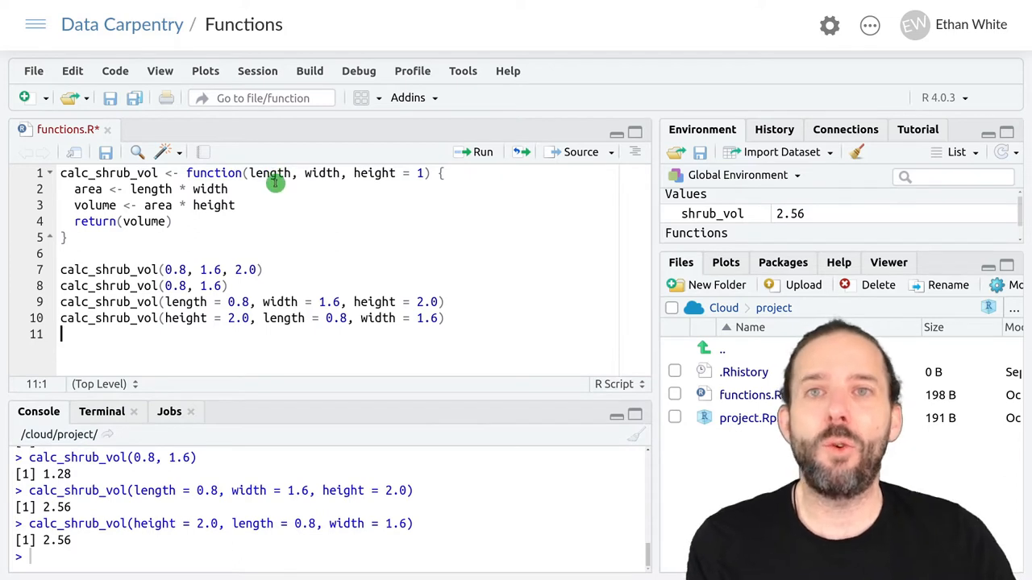
mouse_move(367, 182)
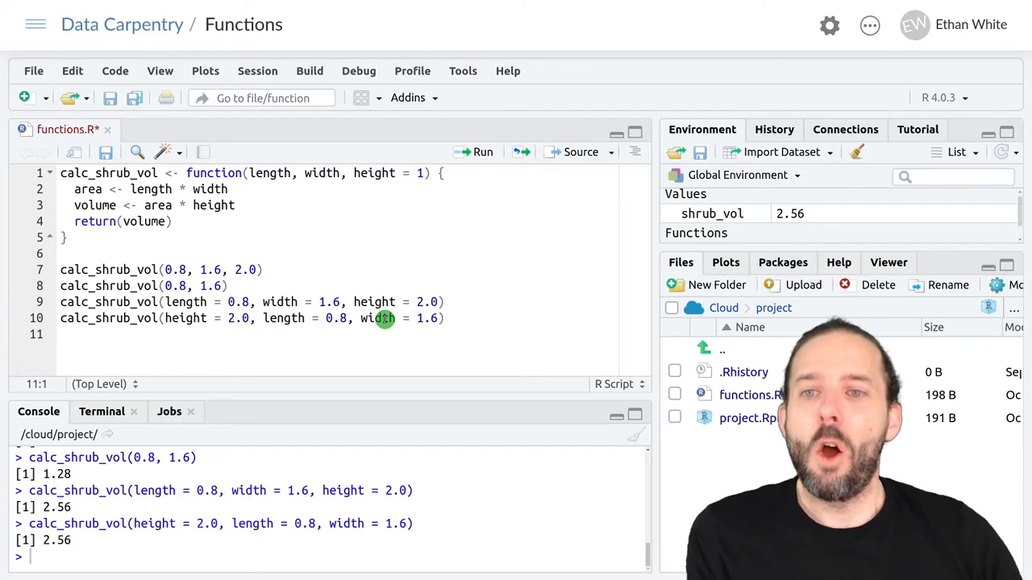
mouse_move(403, 229)
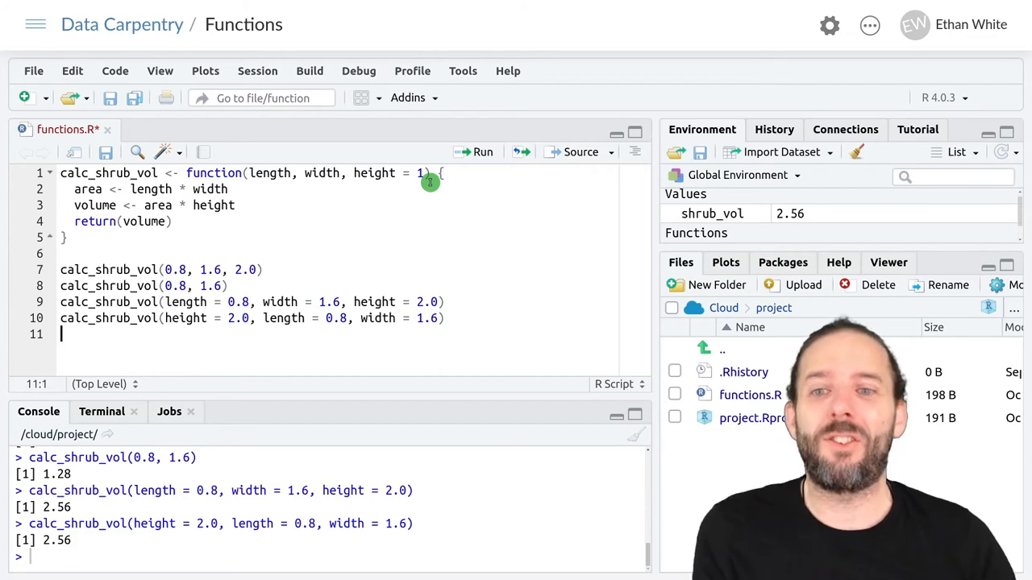
mouse_move(349, 352)
type("cacl_")
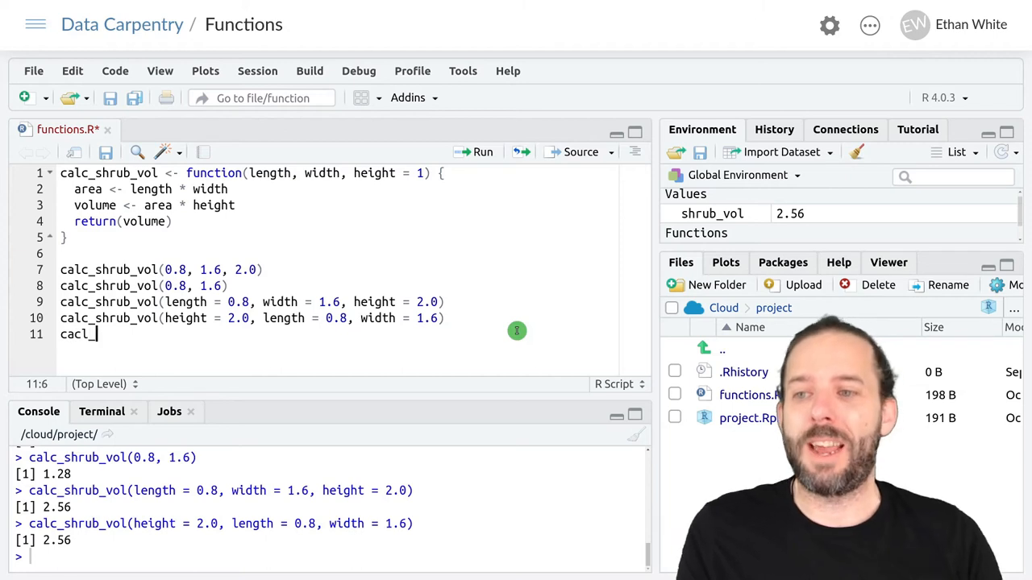
Step: Write cacl_shrub_vol(0.8, 1.6, height = 2.0) on line 11, then start removing the typo
type("shrub_vol")
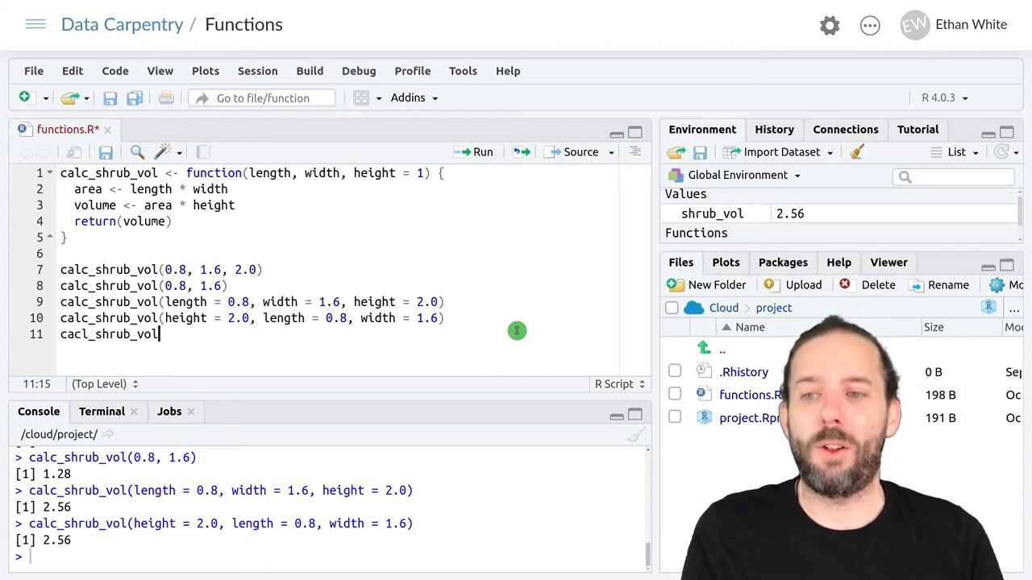
type("()")
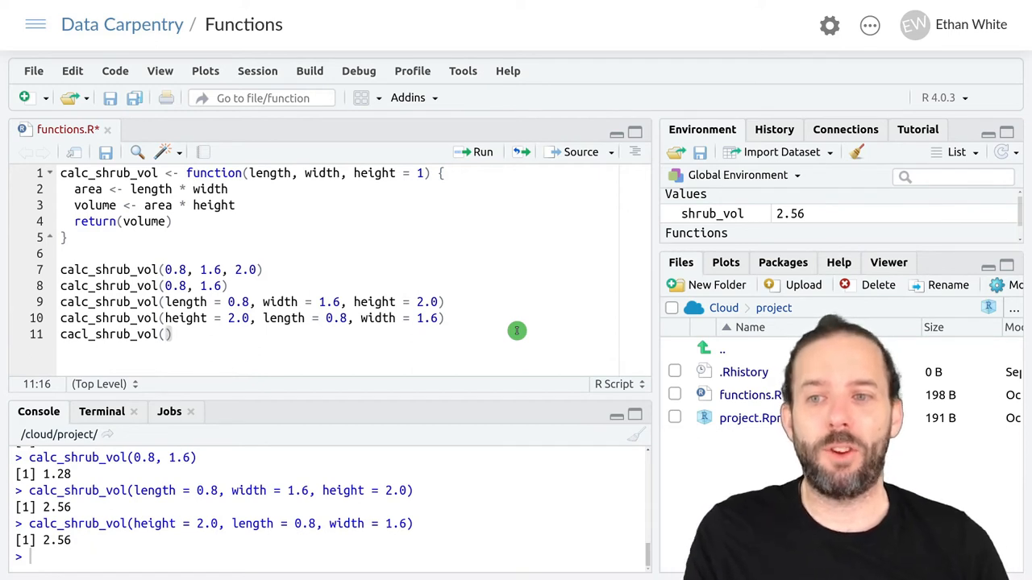
type("0.8, 1.6,")
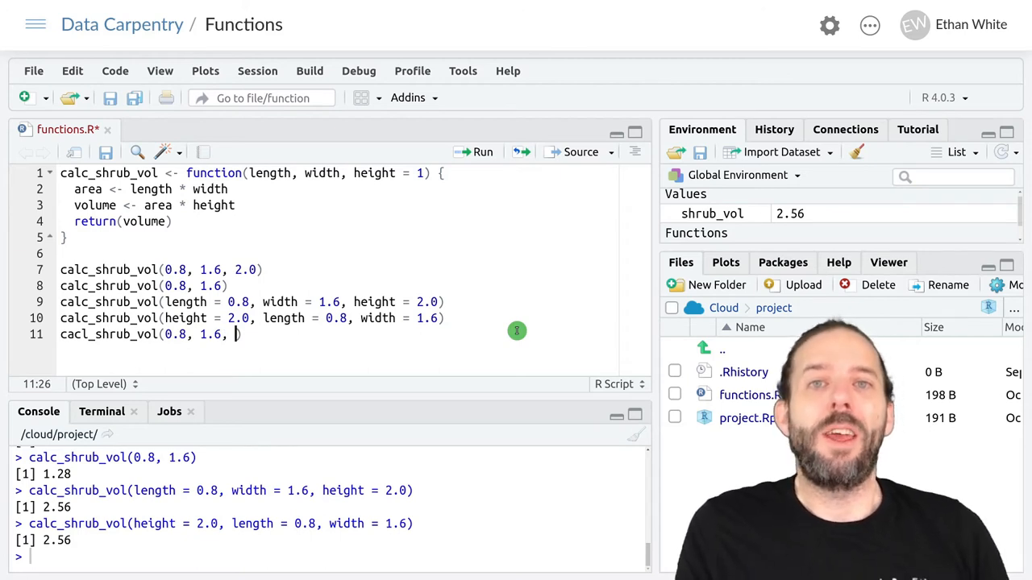
type("height")
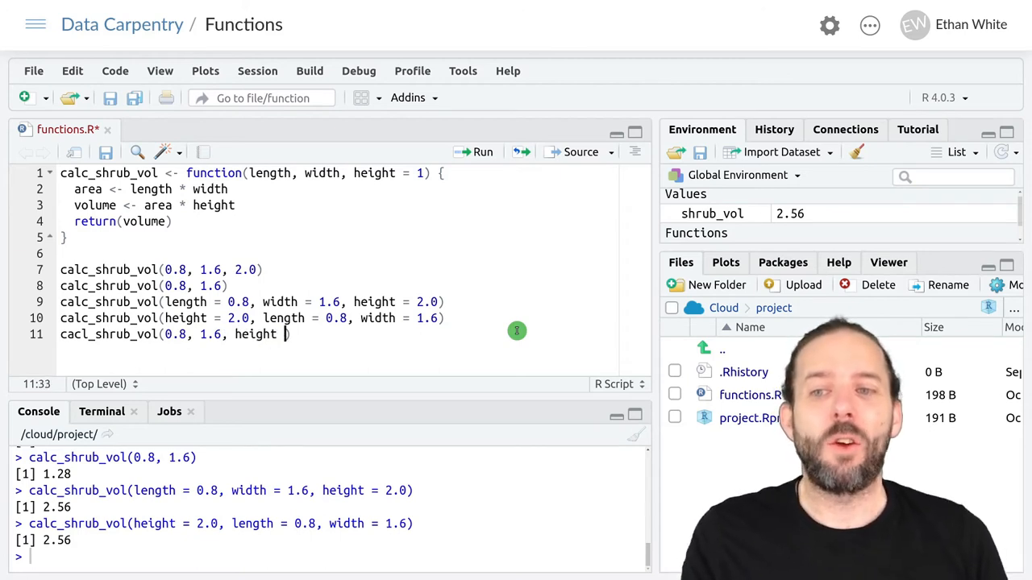
type("=")
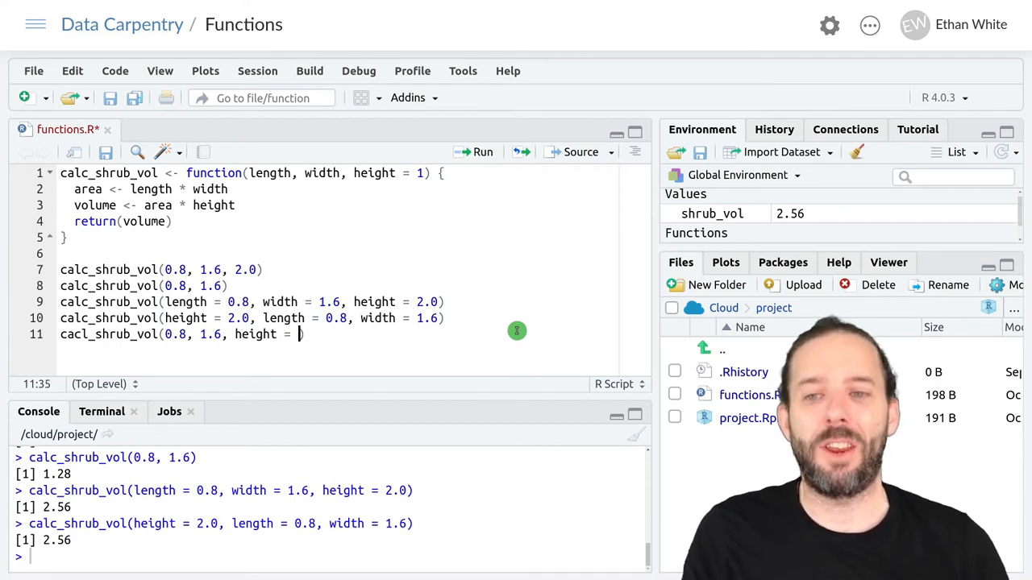
type("2.0)")
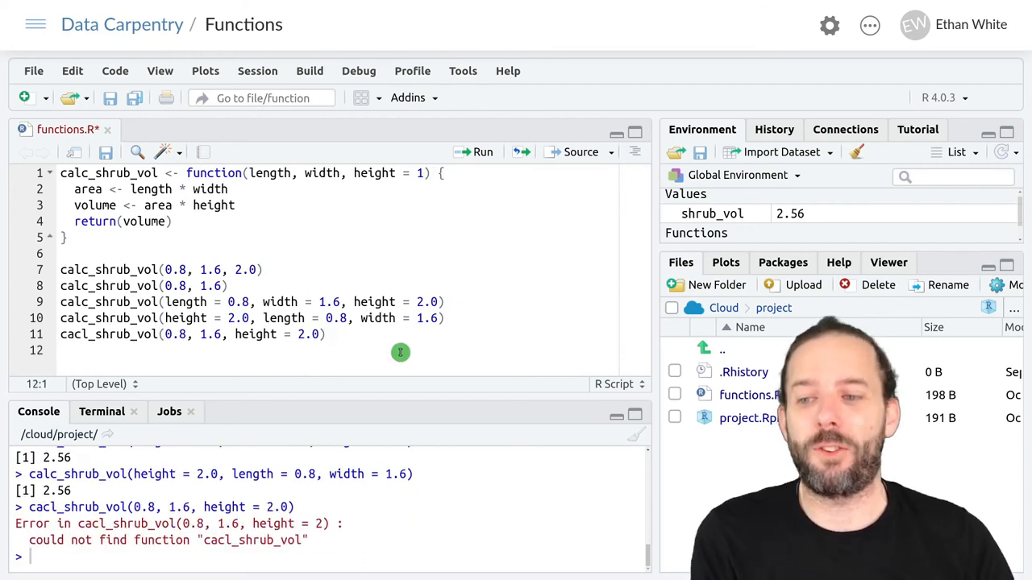
mouse_move(337, 401)
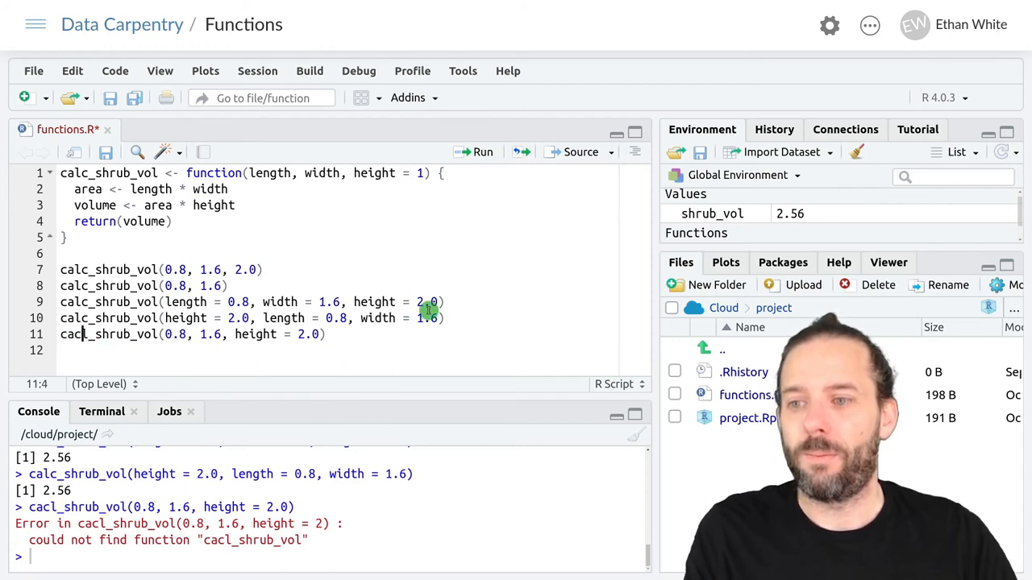
key("Backspace")
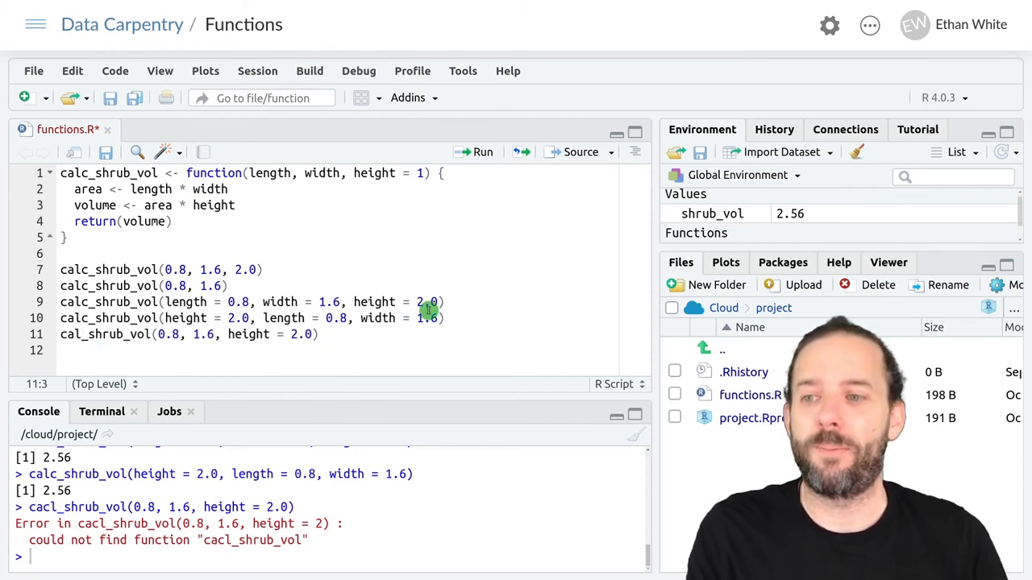